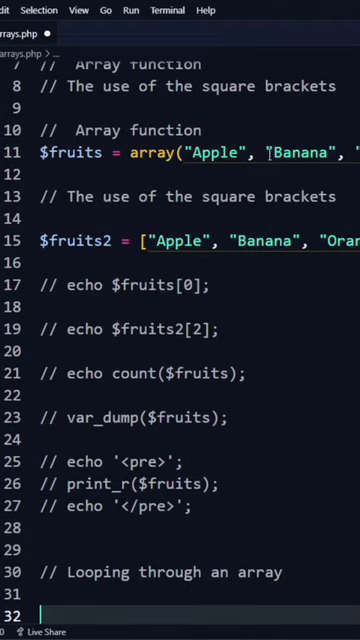
pyautogui.scroll(-3)
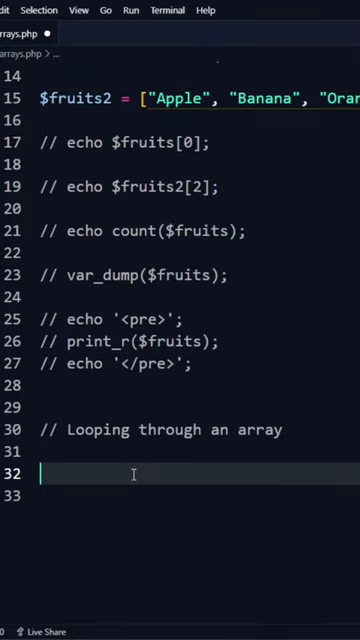
pyautogui.write('for')
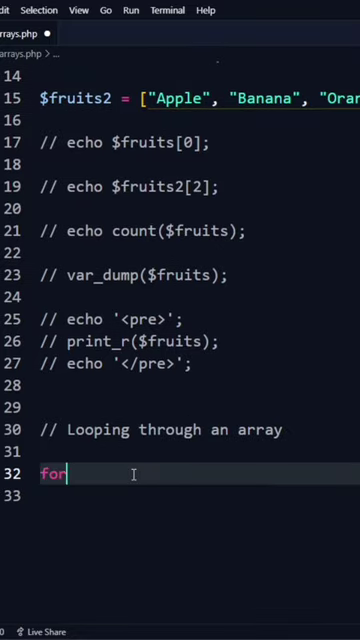
pyautogui.write('()')
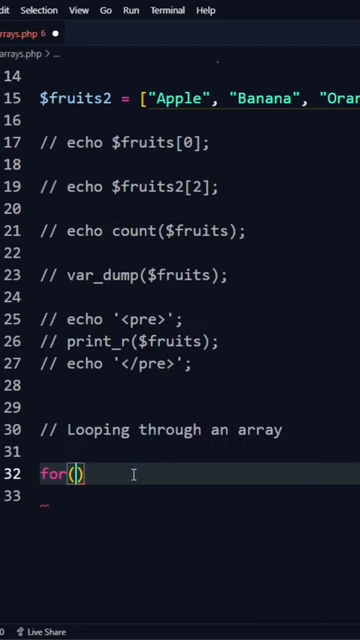
pyautogui.write('$')
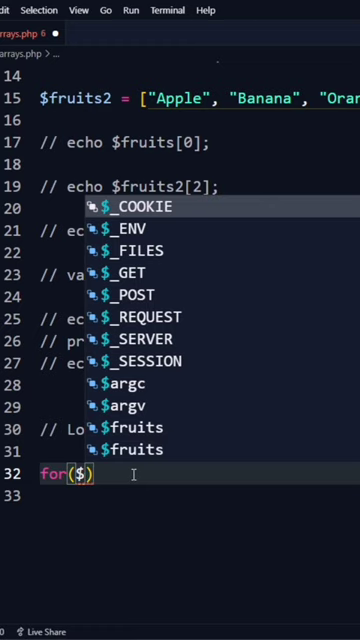
pyautogui.write('i')
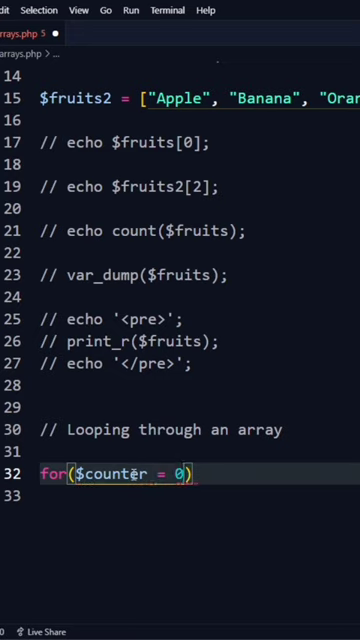
pyautogui.write(';')
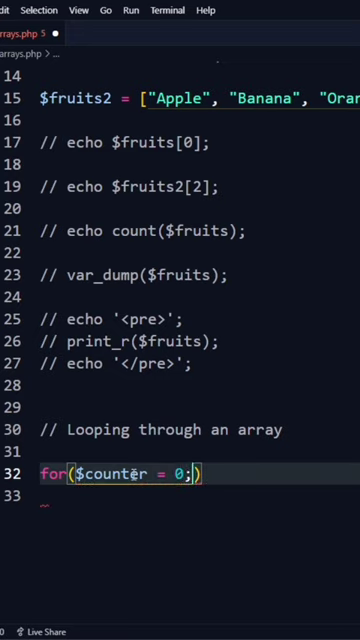
pyautogui.write('$coun')
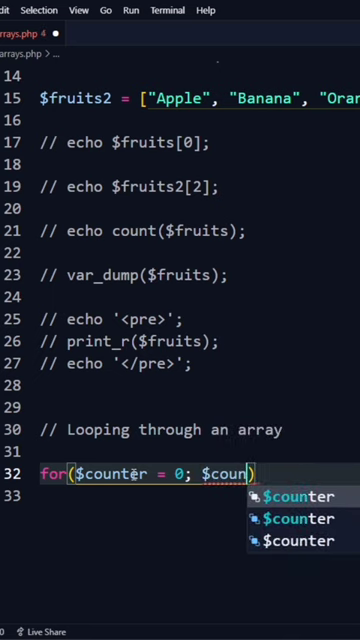
pyautogui.write('ter')
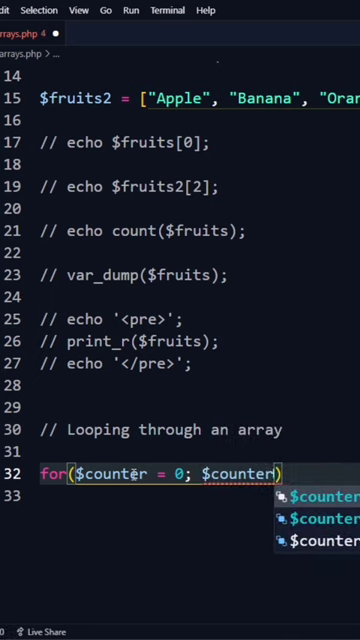
pyautogui.write('<')
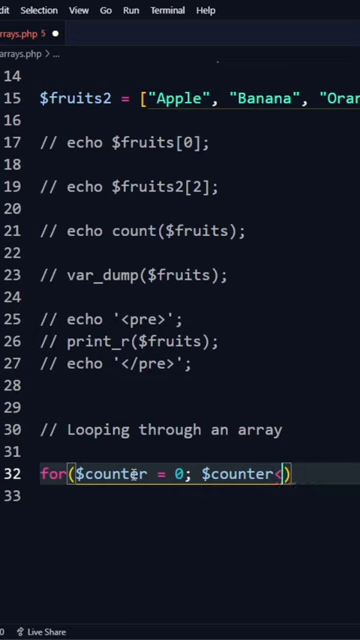
pyautogui.write('count()')
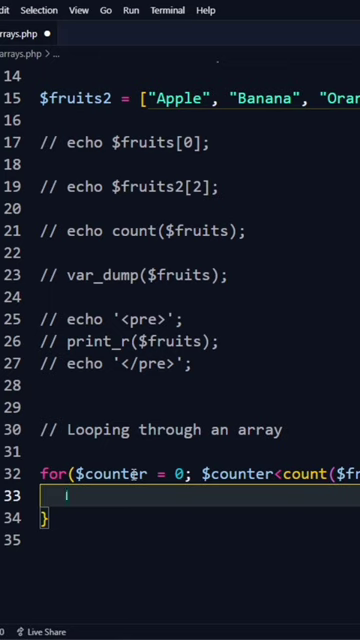
pyautogui.write('echo')
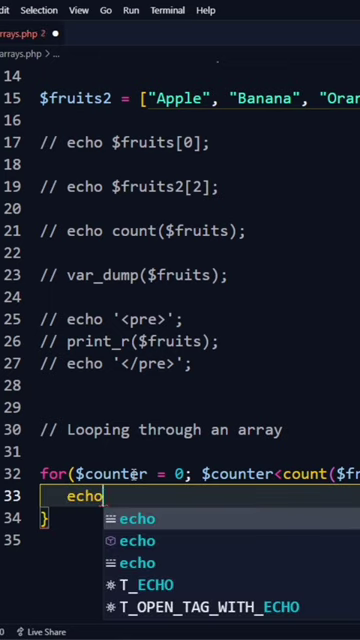
pyautogui.write('$fru')
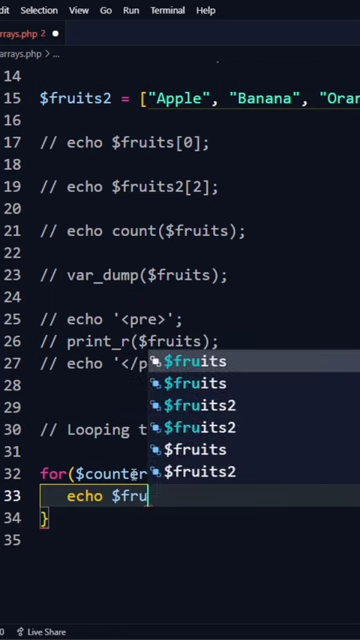